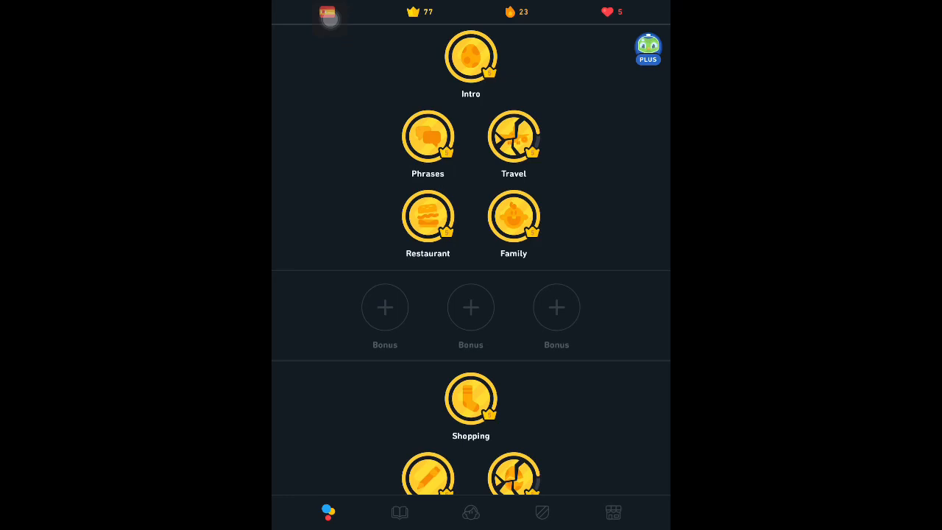
Step: Open the Stories tab to list Set 1 stories like Good Morning
{"action": "left_click", "coordinate": [400, 512]}
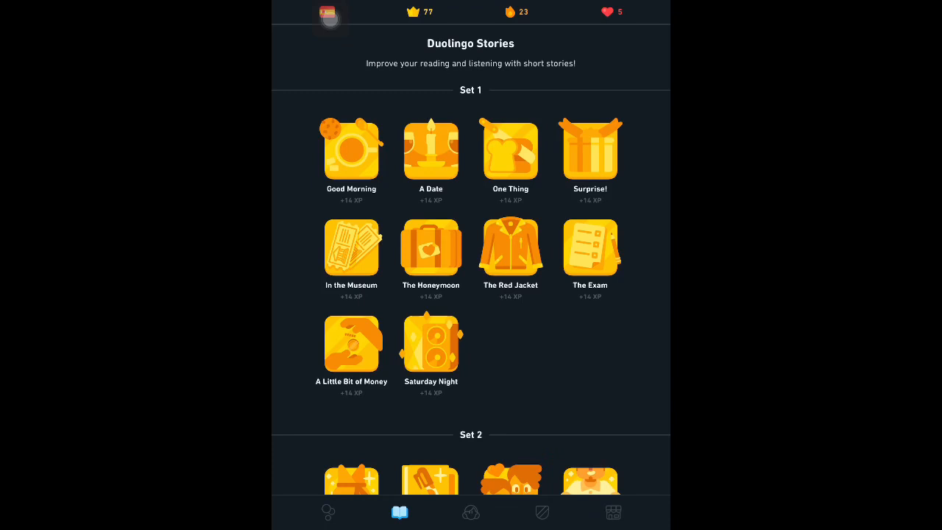
Step: Start the Good Morning story and read up to the 'tired' question
{"action": "left_click", "coordinate": [351, 149]}
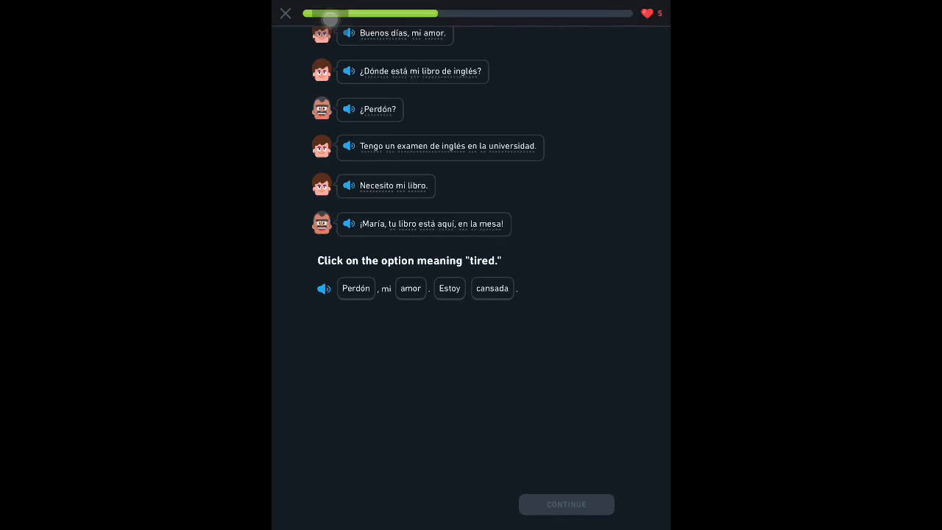
Step: Answer 'cansada' for tired and scroll through the following story lines
{"action": "left_click", "coordinate": [491, 288]}
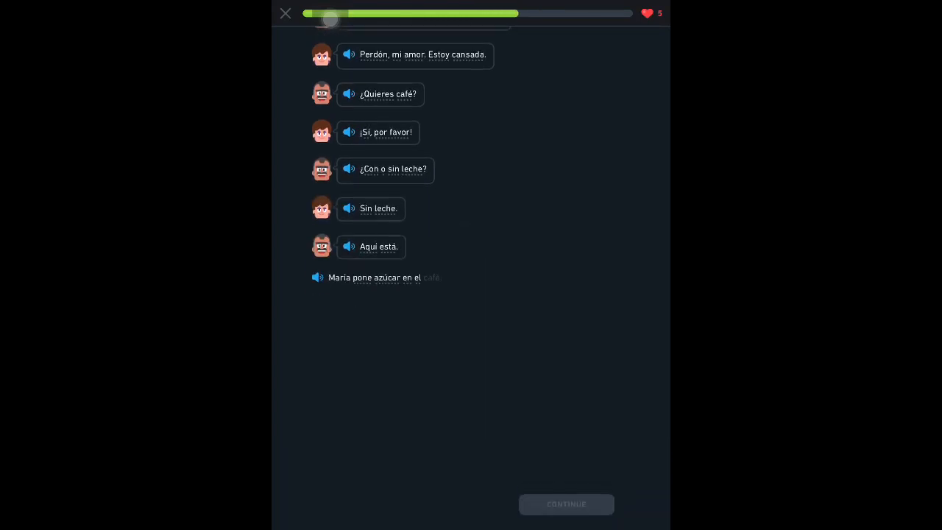
{"action": "scroll", "scroll_direction": "down", "scroll_amount": 3}
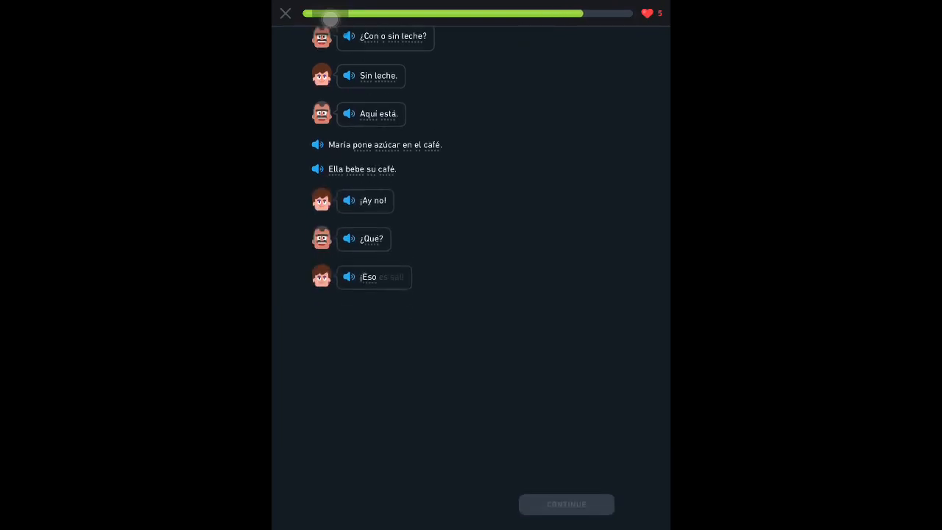
{"action": "scroll", "scroll_direction": "up", "scroll_amount": 3}
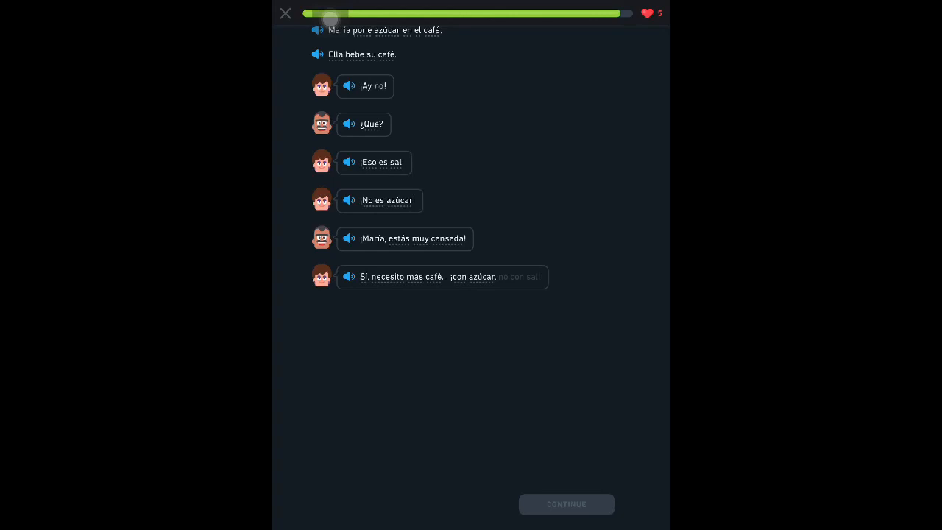
{"action": "scroll", "scroll_direction": "down", "scroll_amount": 3}
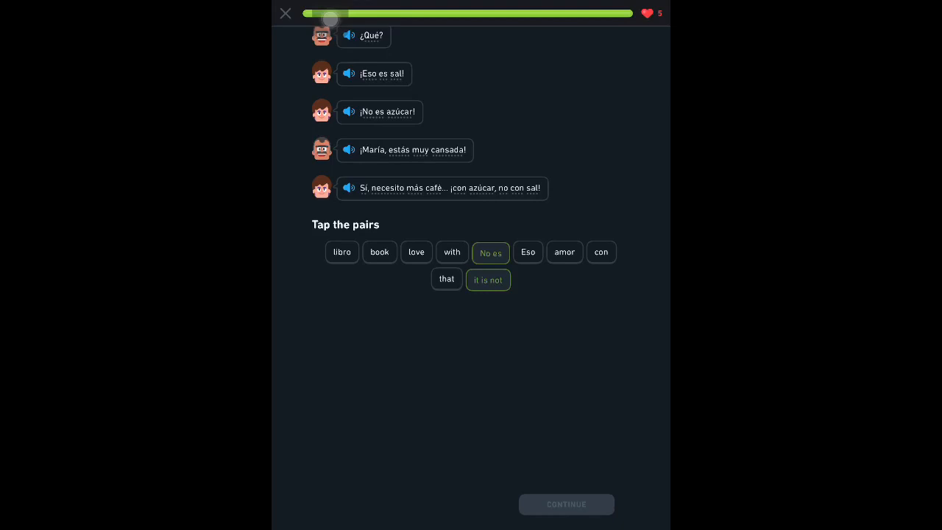
Step: Match love–amor and Eso–that, then continue to the lesson results
{"action": "left_click", "coordinate": [416, 251]}
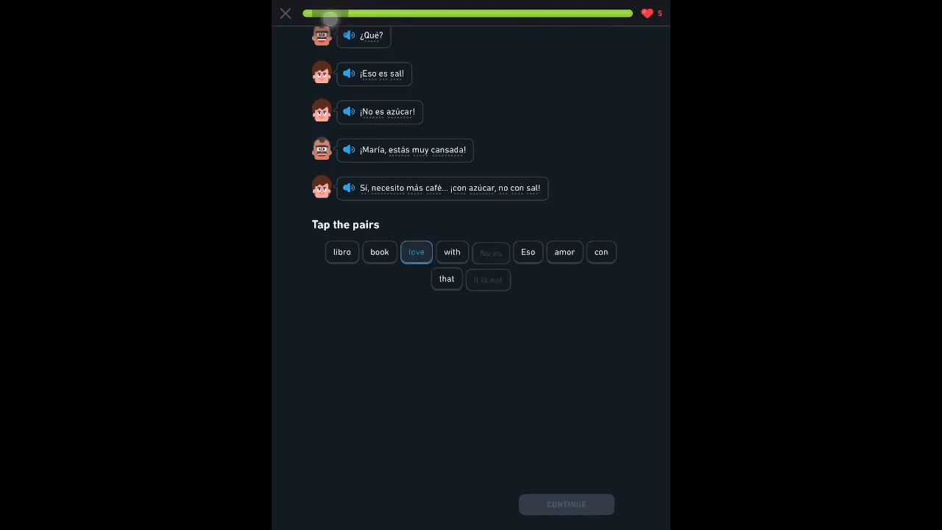
{"action": "left_click", "coordinate": [564, 252]}
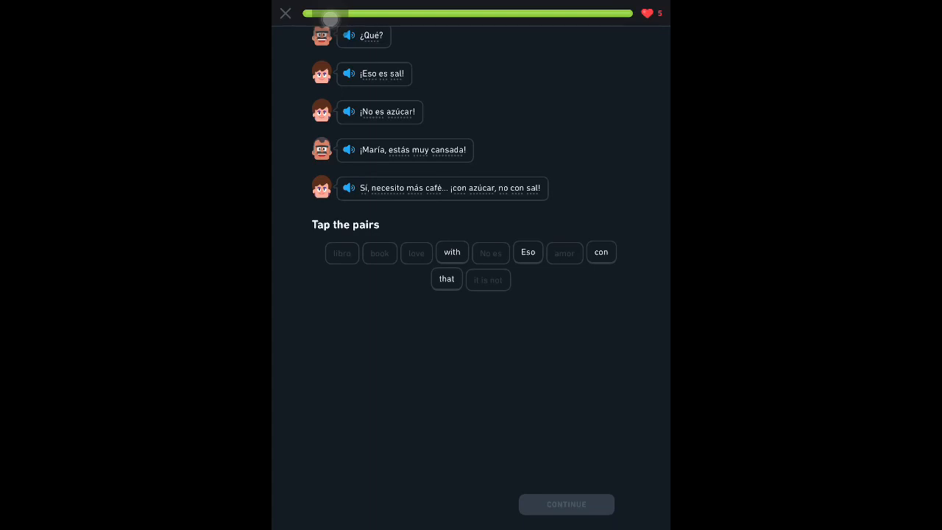
{"action": "left_click", "coordinate": [600, 251]}
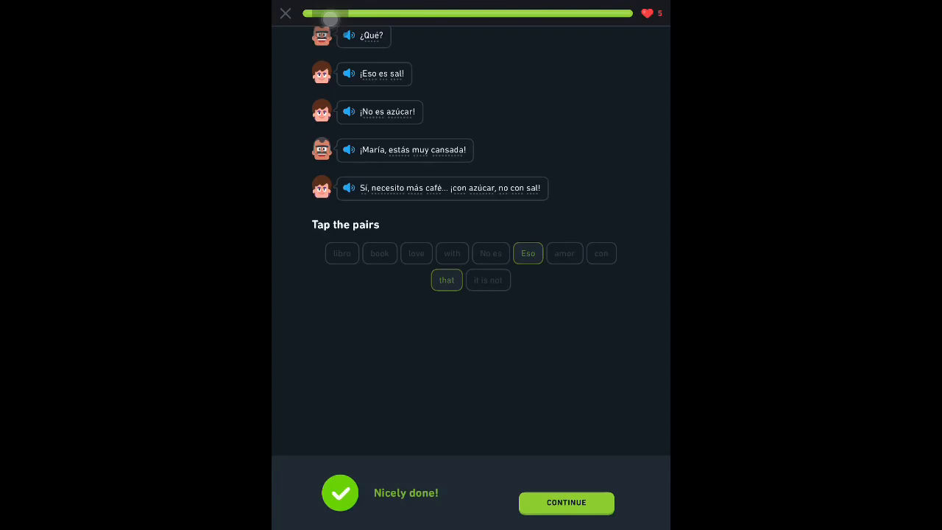
{"action": "left_click", "coordinate": [566, 503]}
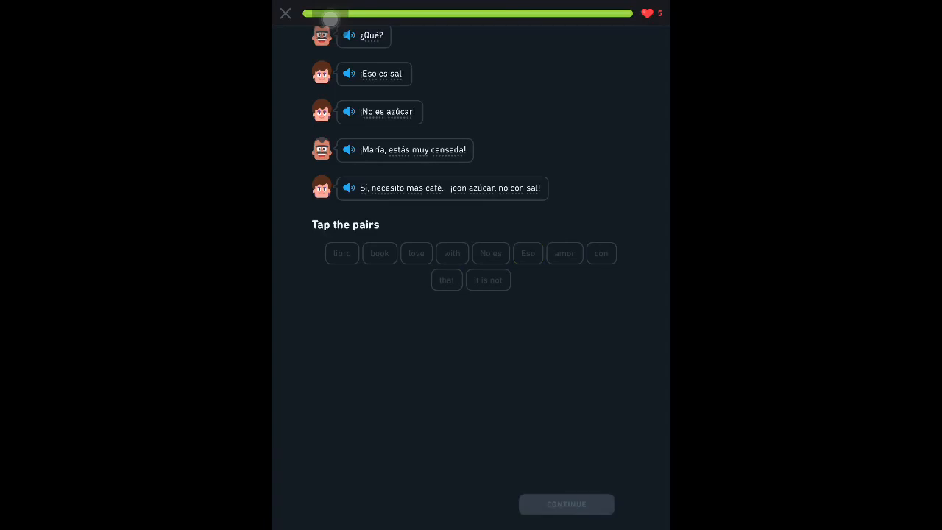
{"action": "left_click", "coordinate": [566, 504]}
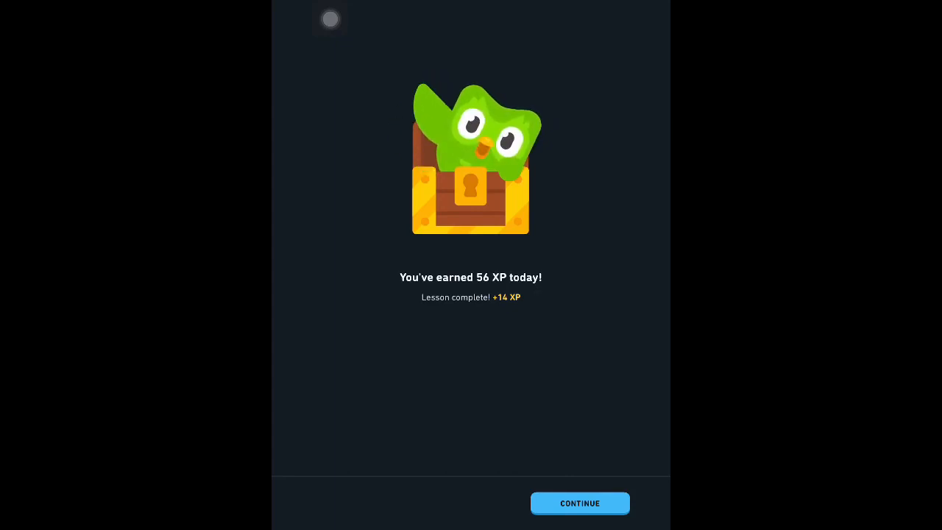
Step: Leave the +14 XP lesson-complete screen and dismiss the advertisement
{"action": "left_click", "coordinate": [579, 502]}
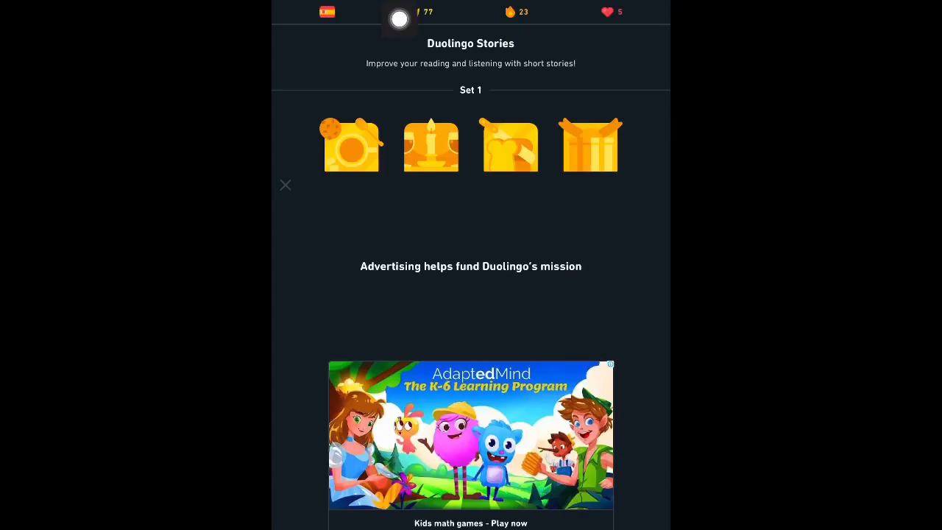
{"action": "left_click", "coordinate": [284, 185]}
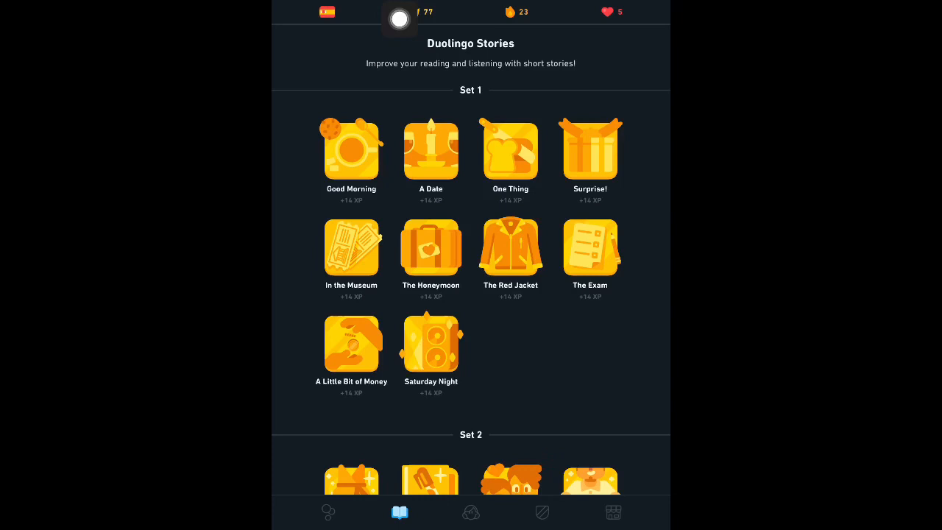